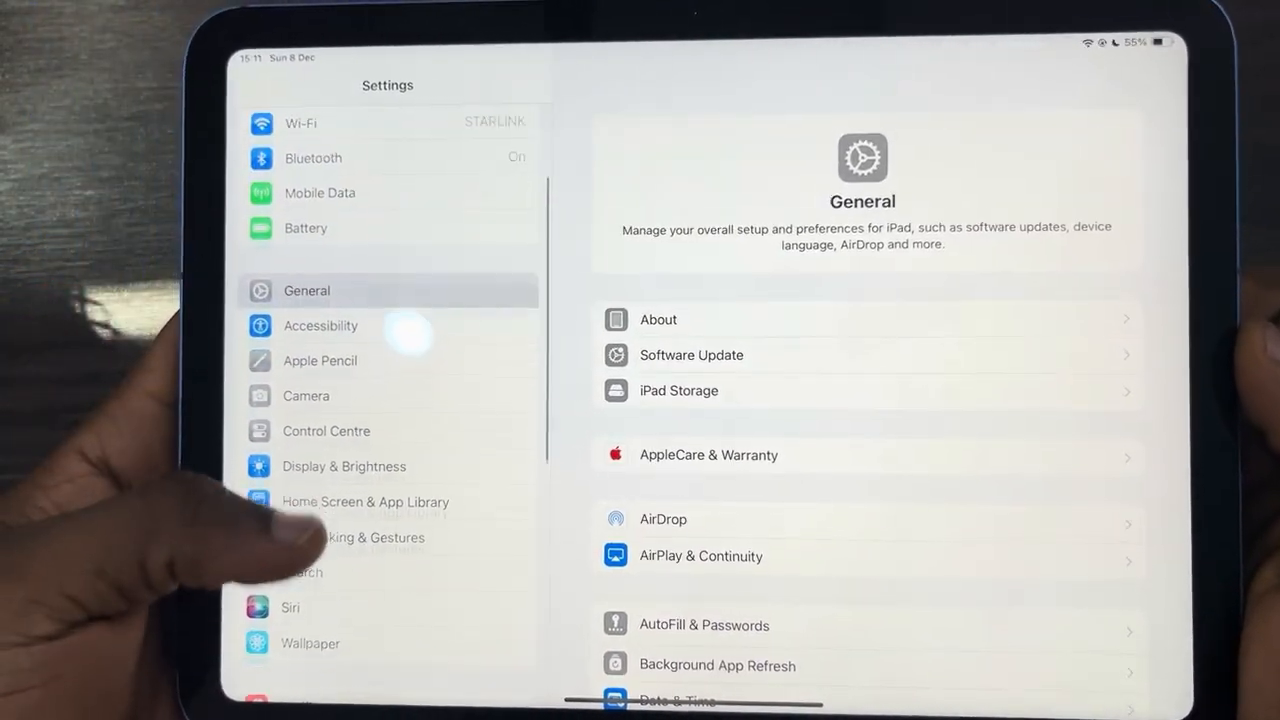
Step: Scroll the Settings sidebar down to Sounds and open the Sounds page
scroll("down", 3)
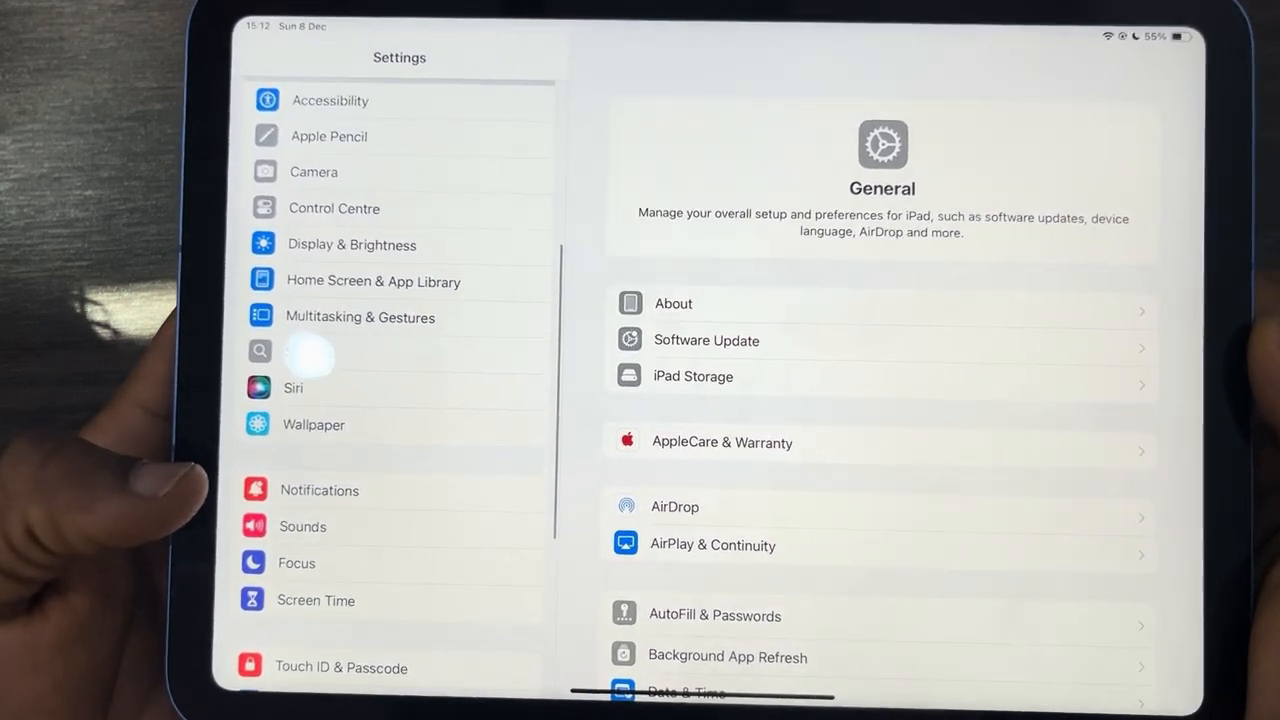
left_click(302, 526)
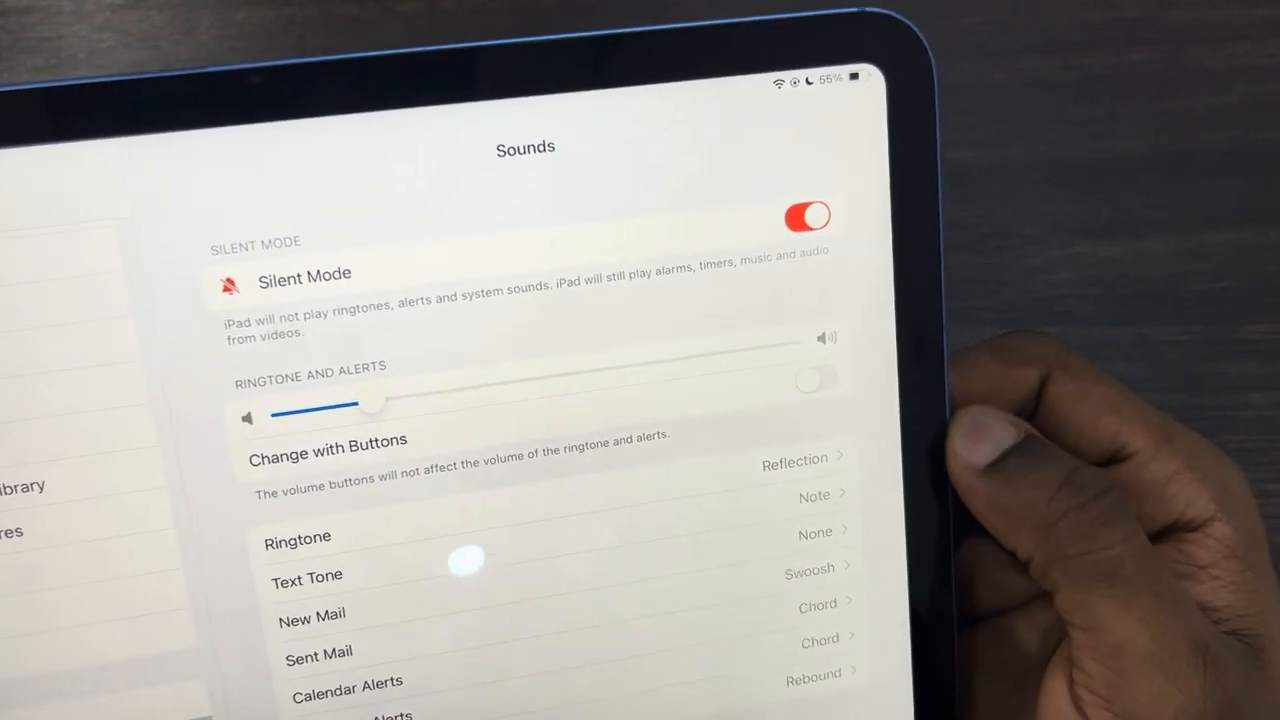
Step: Switch Silent Mode off and raise the Ringtone and Alerts volume to maximum
left_click(808, 216)
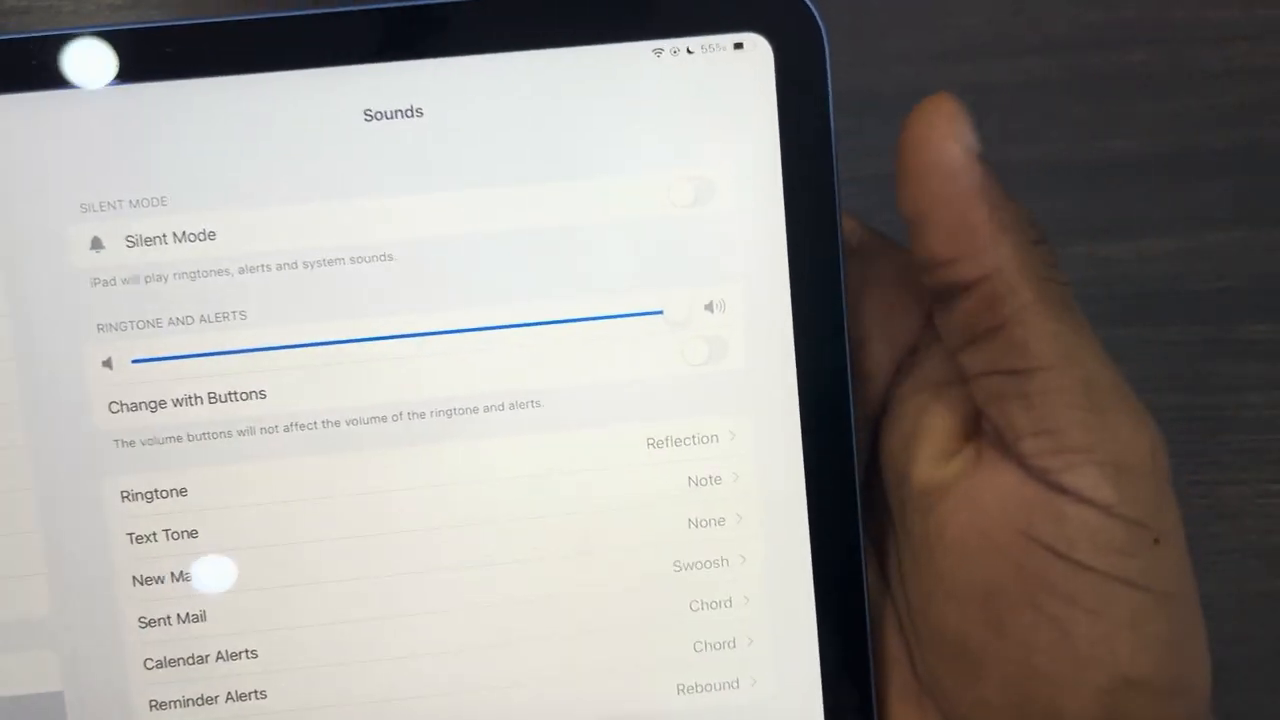
scroll("down", 3)
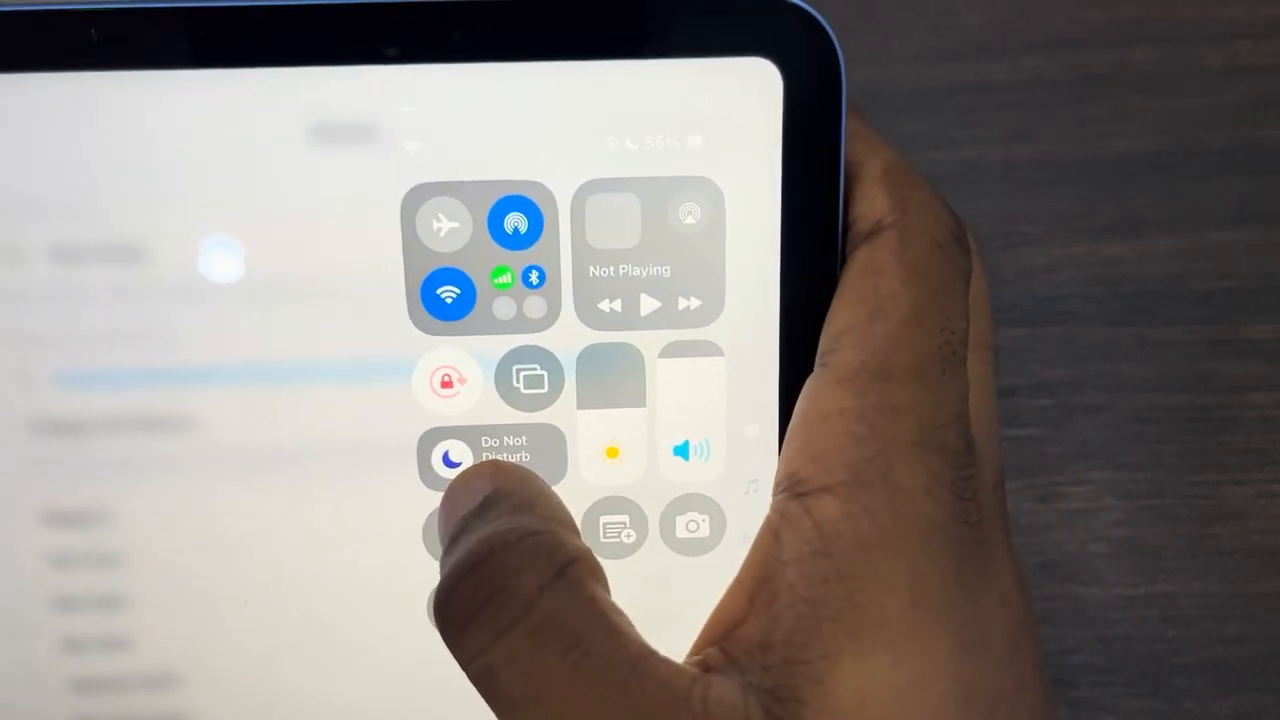
Step: Switch off the Do Not Disturb Focus tile in Control Centre
left_click(490, 457)
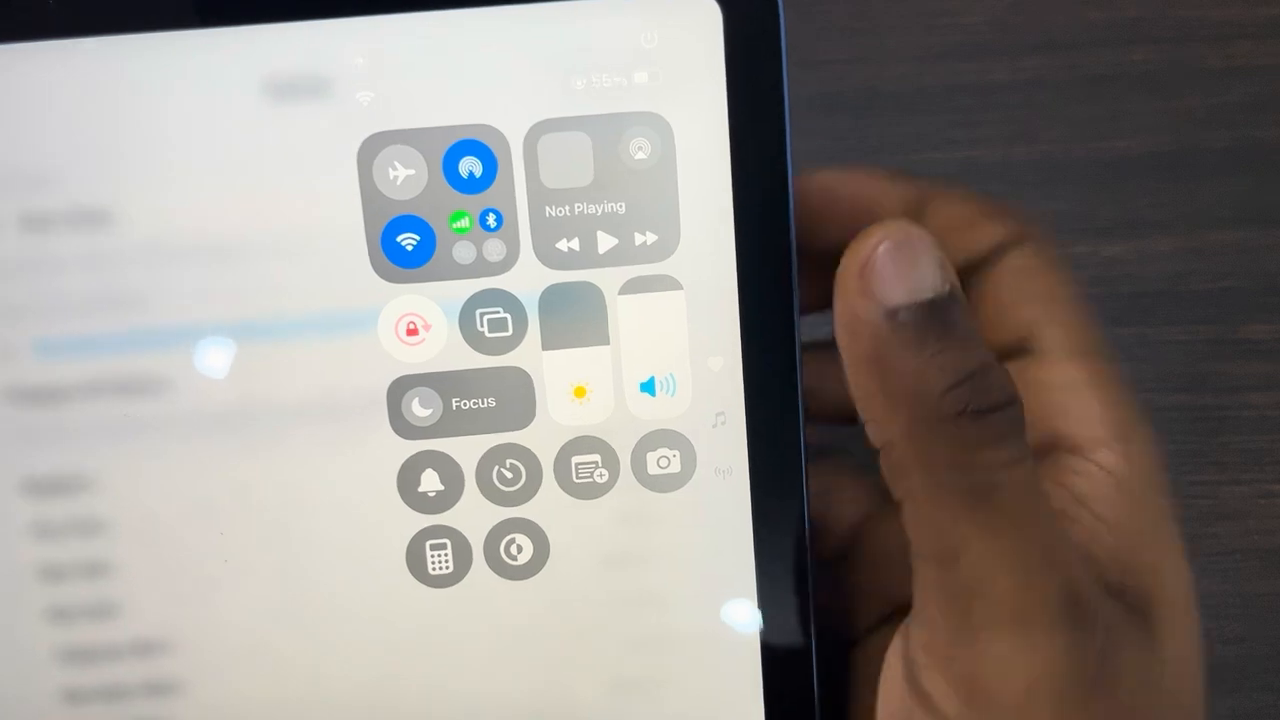